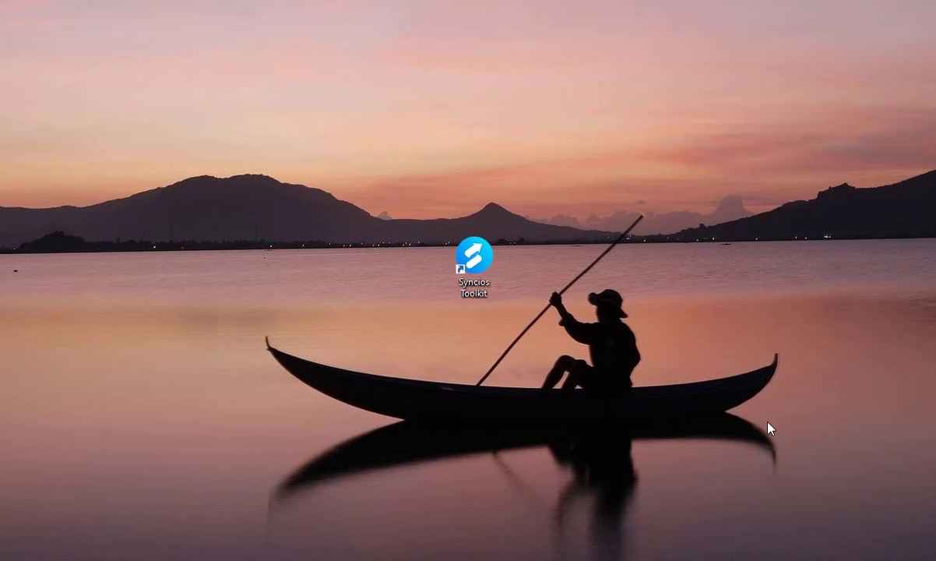
- Launch Syncios Toolkit from the desktop and start its Mobile Manager tool
double_click(474, 257)
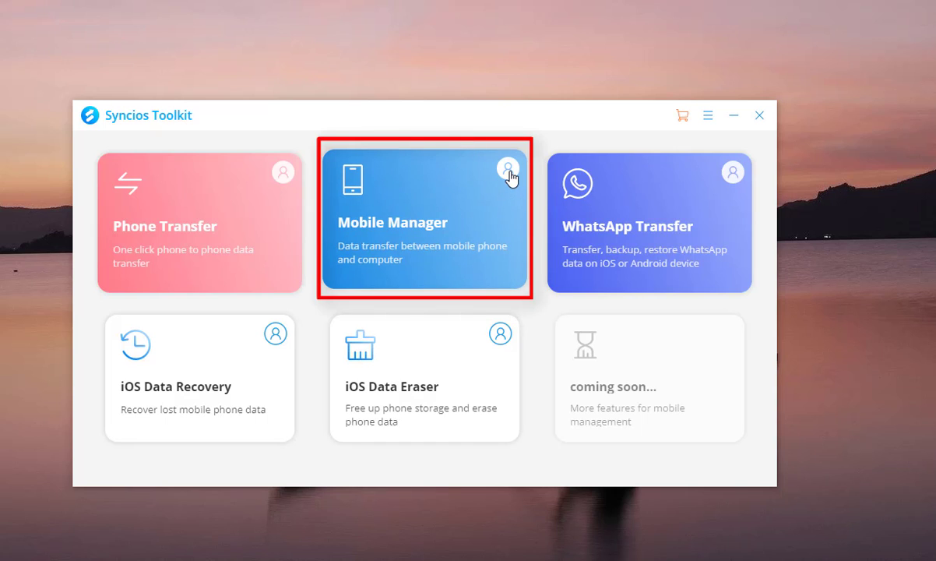
left_click(424, 221)
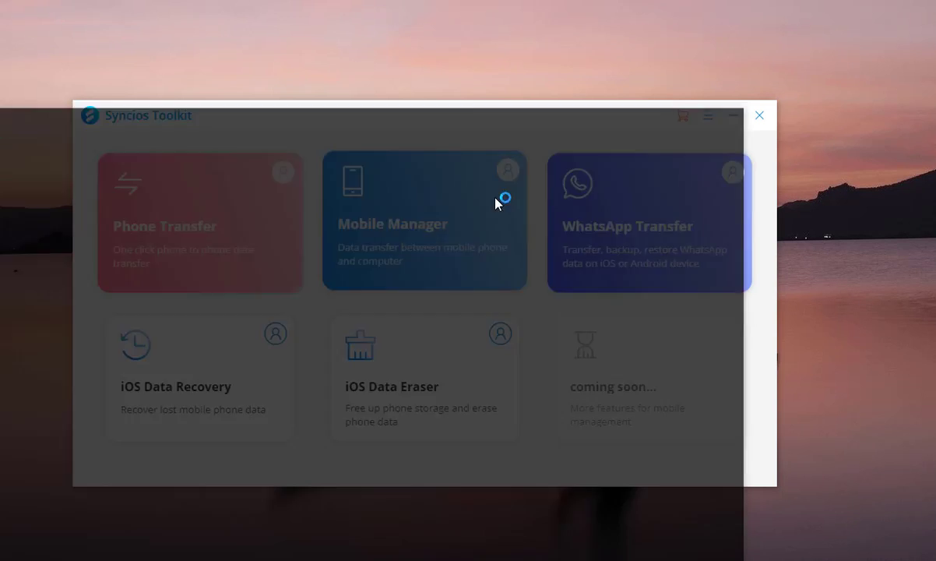
- Connect the Android phone in Mobile Manager and show its device overview
left_click(424, 221)
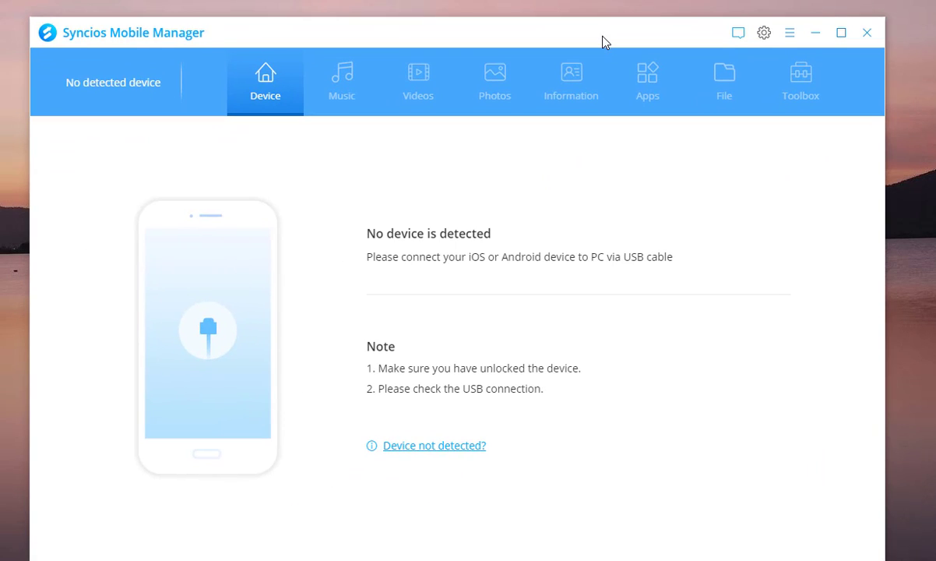
left_click(433, 445)
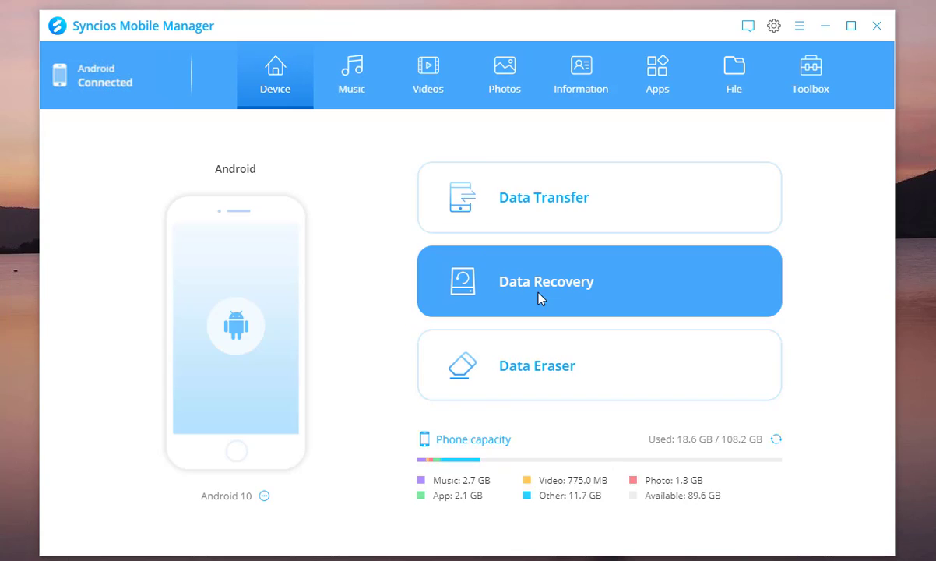
mouse_move(353, 75)
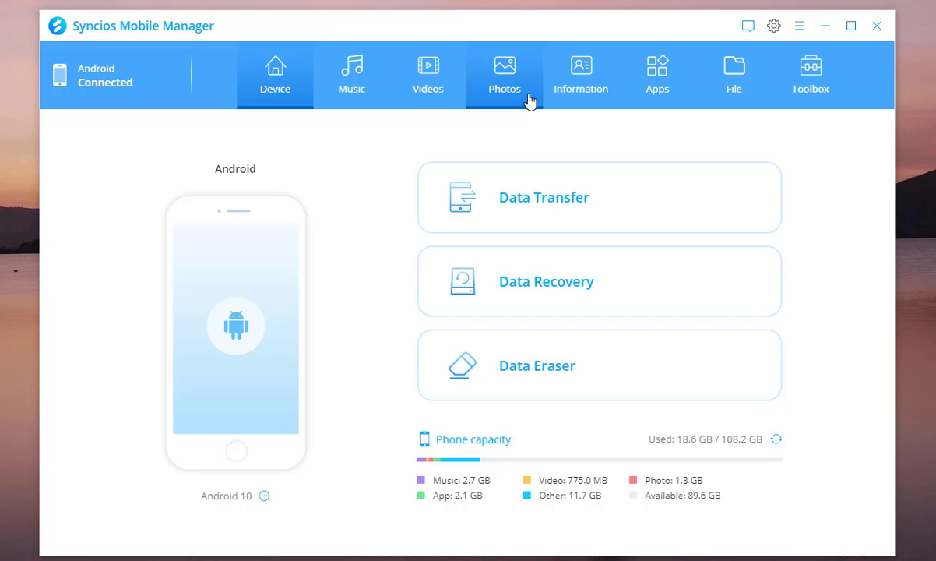
mouse_move(657, 75)
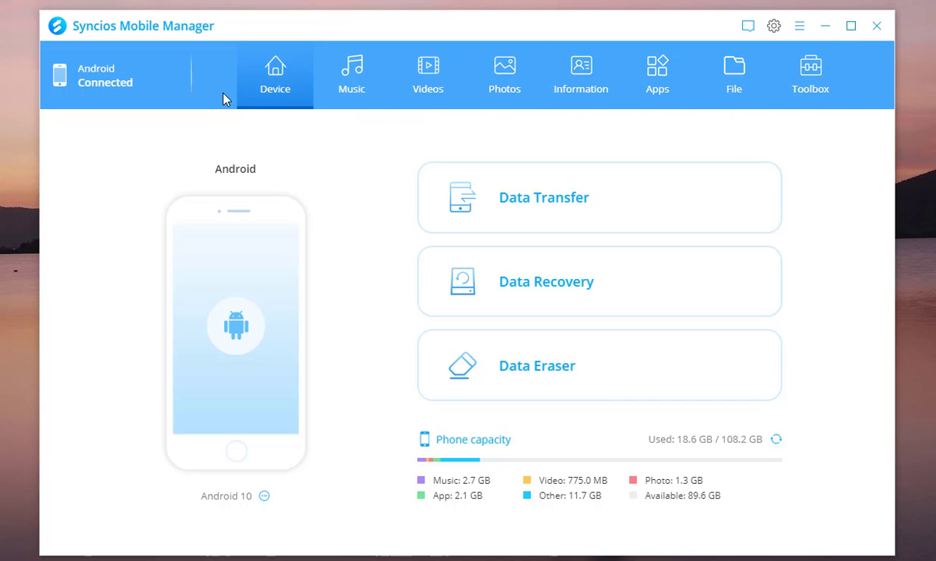
- Show the phone's Photos albums and view the seven images in the cartoon album
left_click(505, 75)
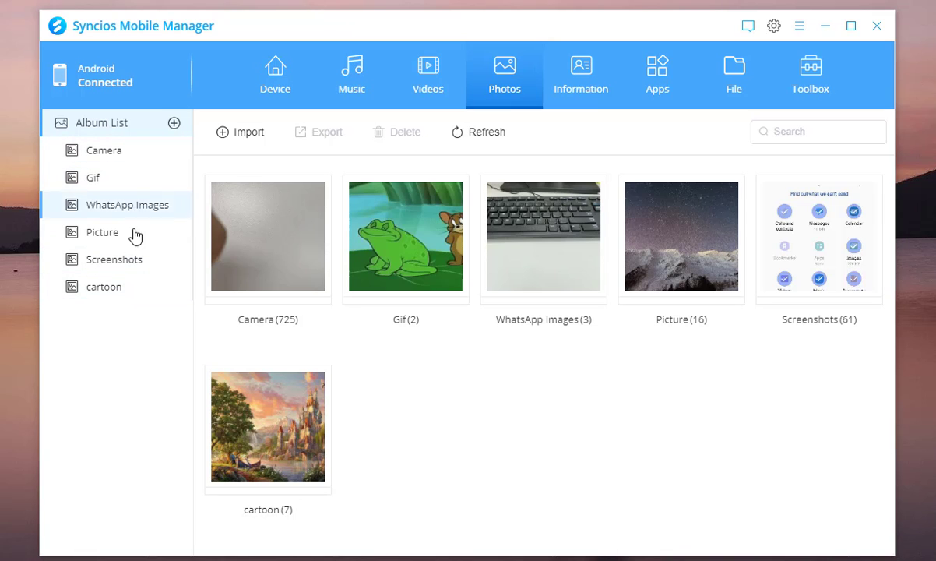
left_click(103, 286)
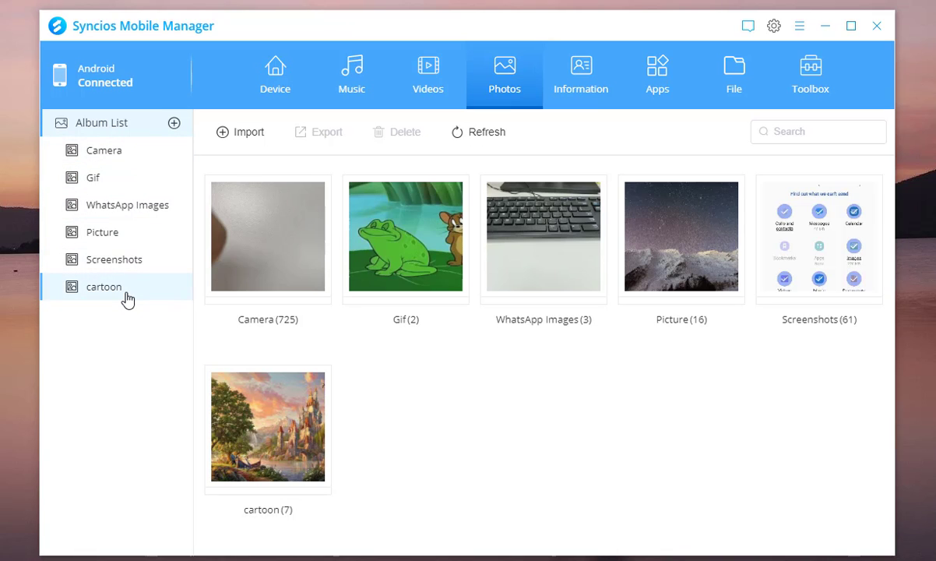
left_click(103, 287)
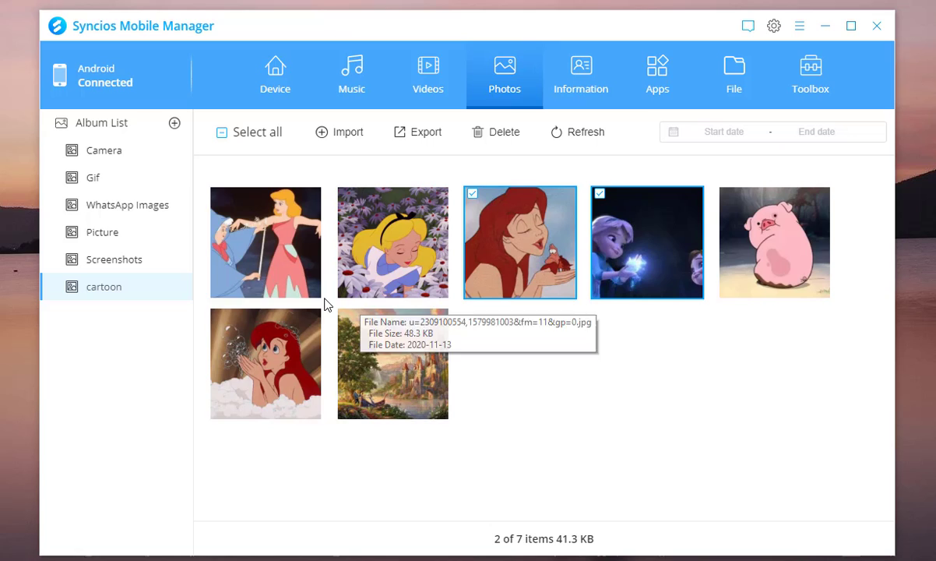
mouse_move(393, 241)
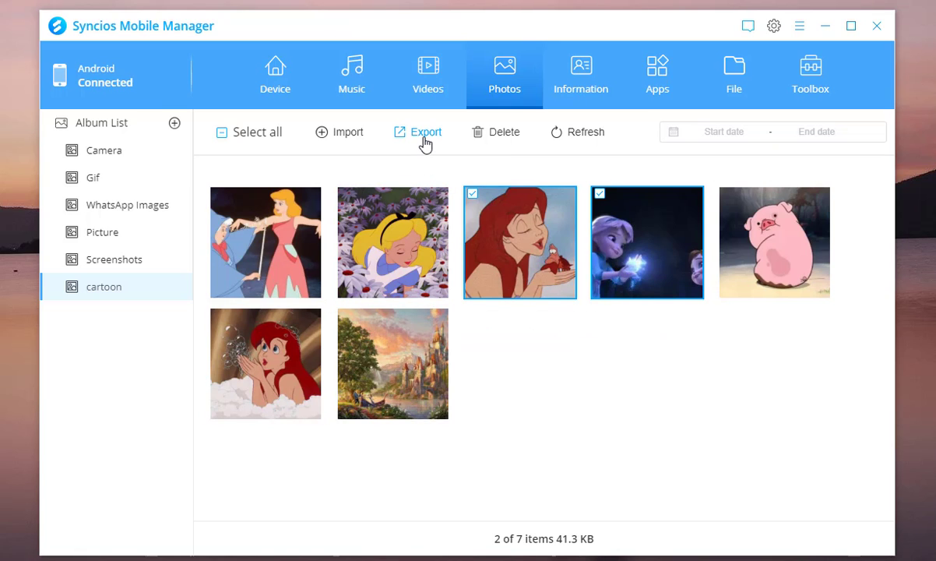
- Export the two chosen cartoon photos to the Android photos desktop folder and check the result
left_click(425, 131)
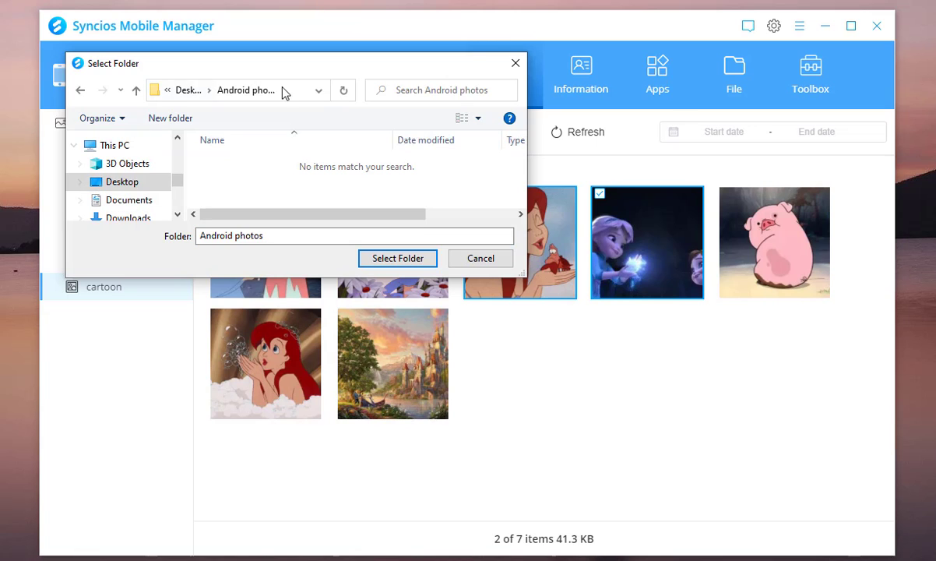
left_click(398, 259)
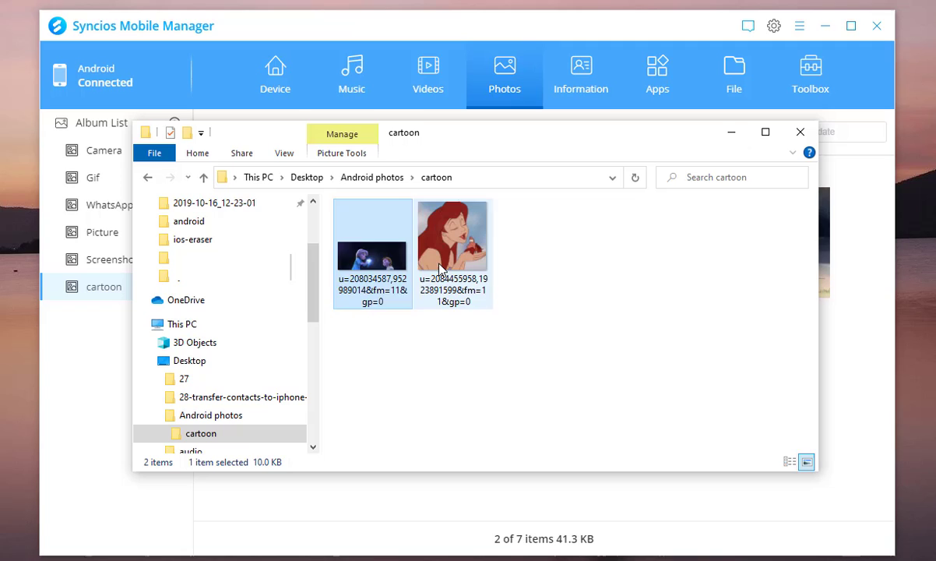
left_click(454, 234)
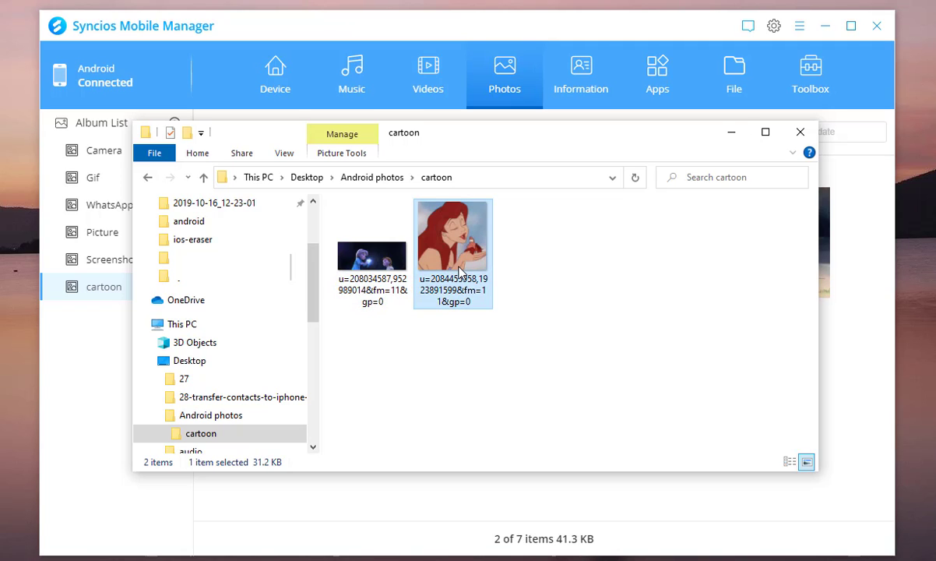
left_click(801, 130)
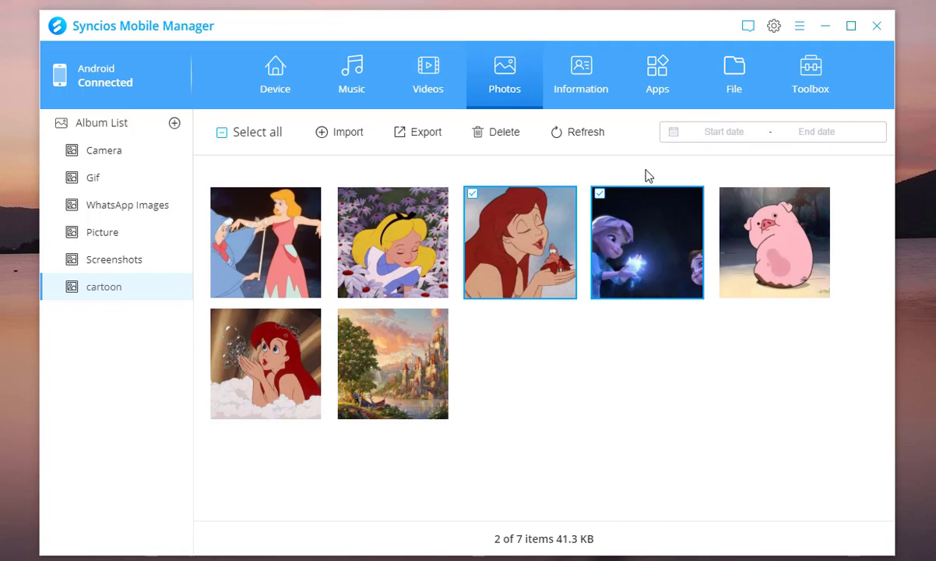
- Return to the album list and export the whole Picture album to the Desktop
left_click(101, 122)
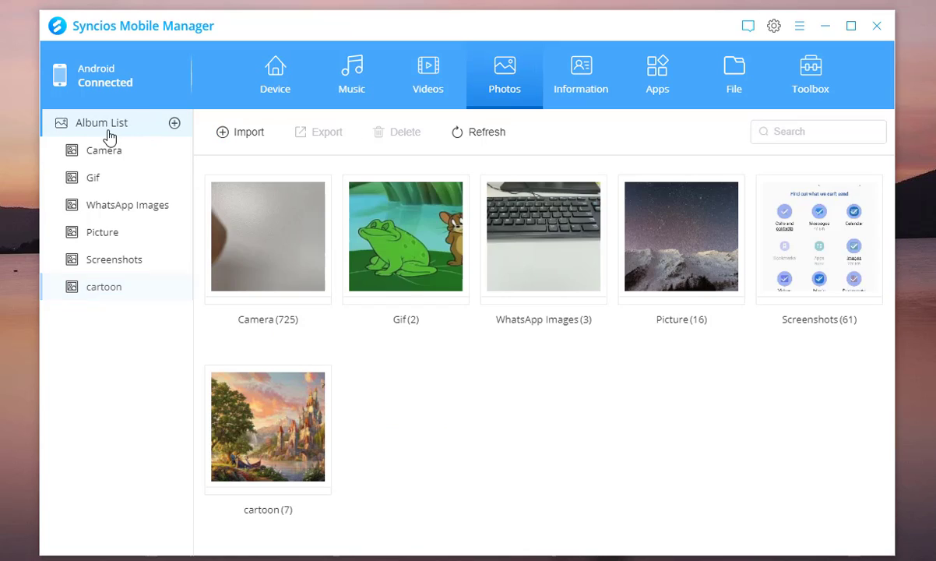
left_click(681, 237)
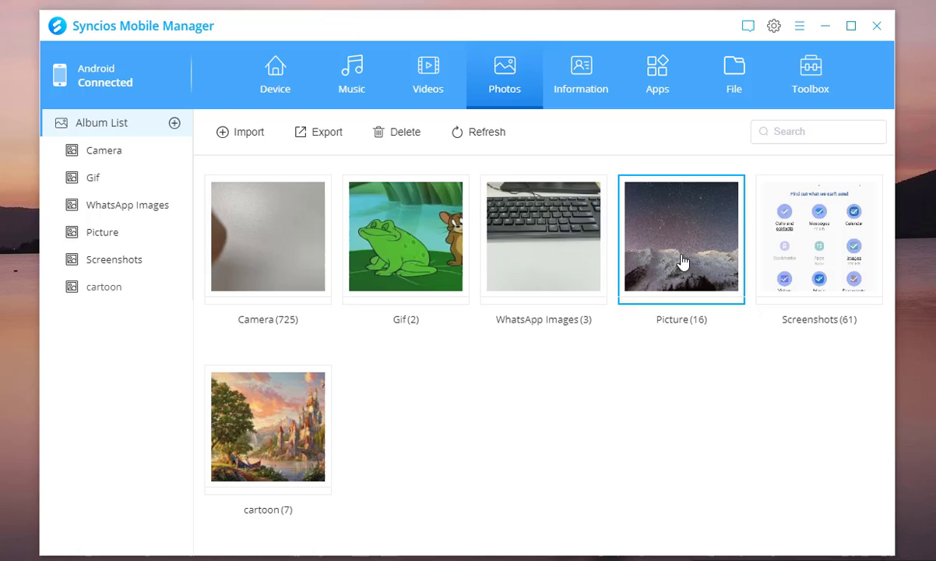
mouse_move(312, 140)
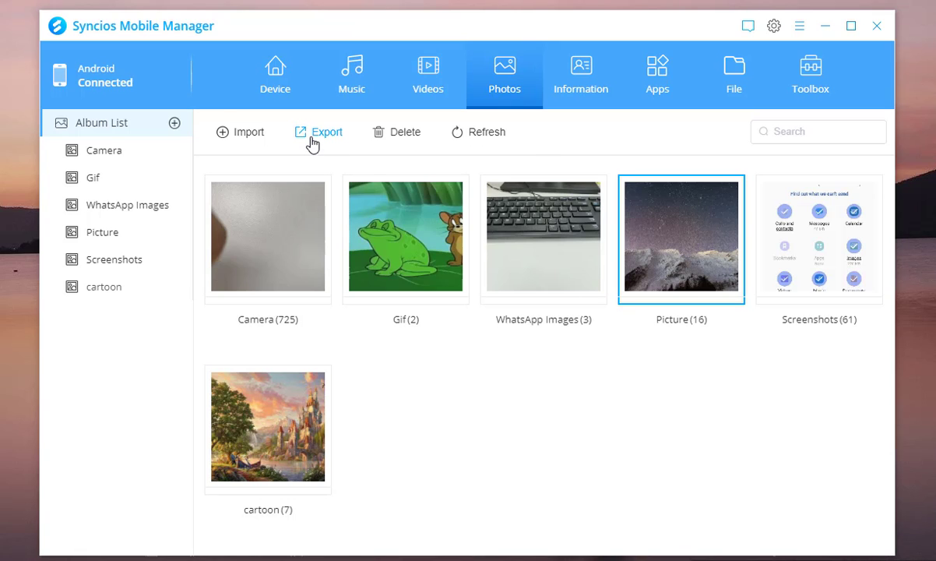
left_click(327, 130)
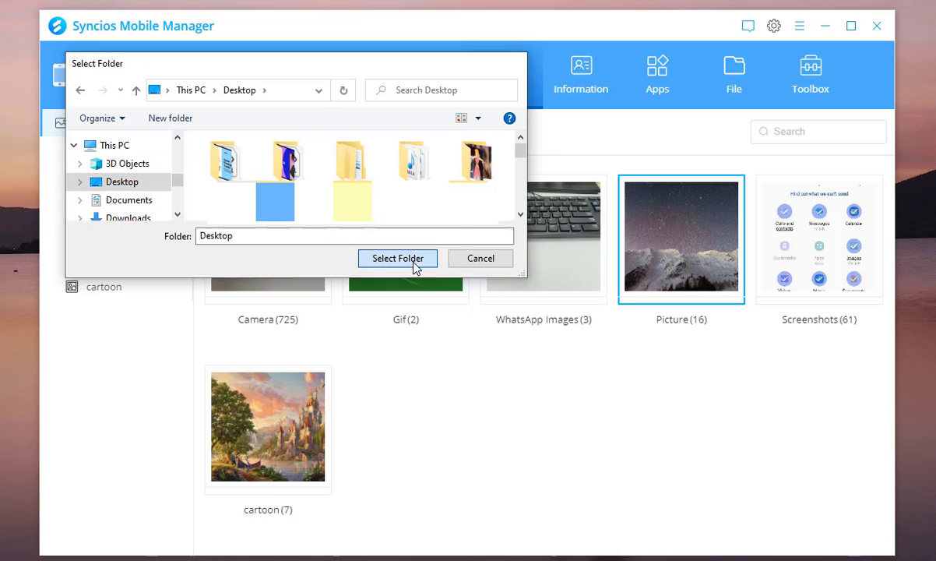
left_click(399, 259)
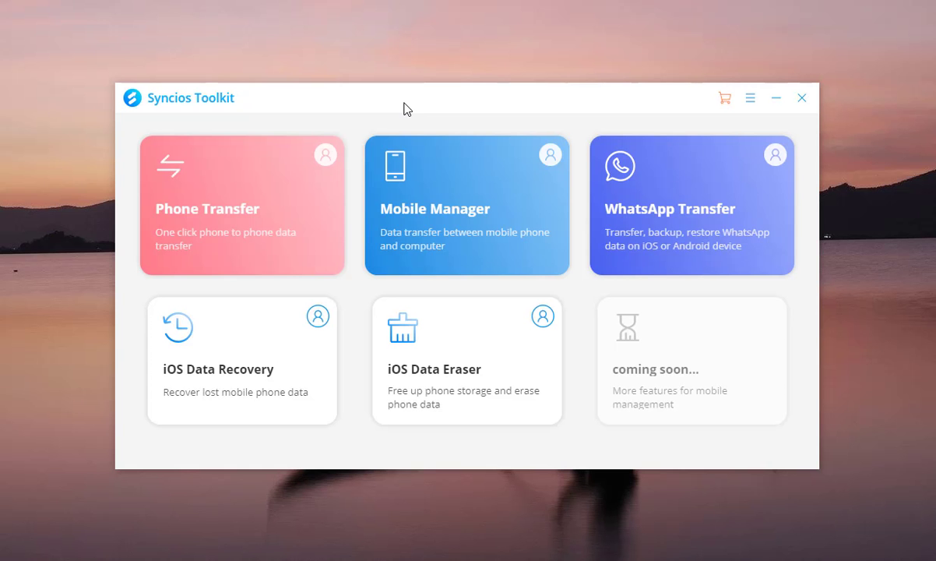
mouse_move(330, 160)
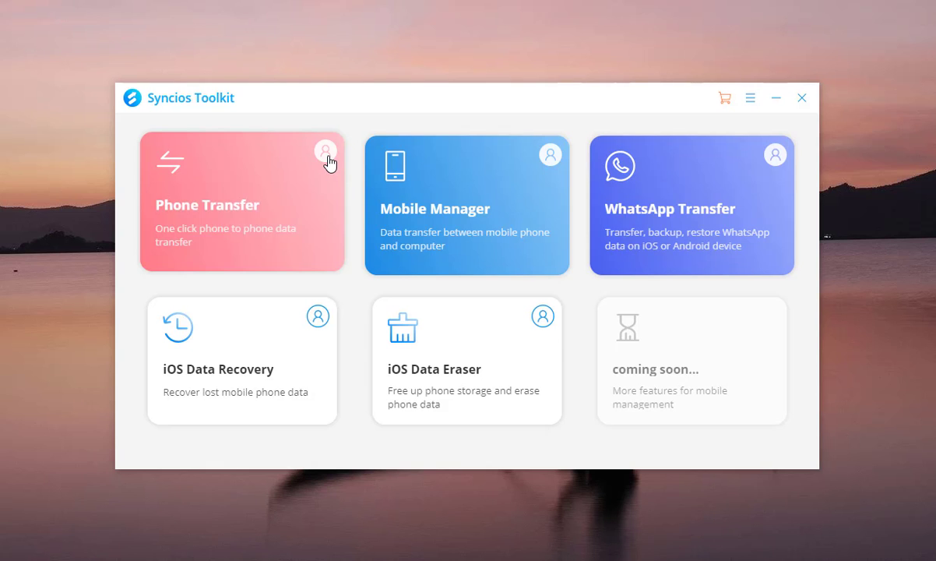
- Launch Syncios Data Transfer via the Phone Transfer card
left_click(241, 203)
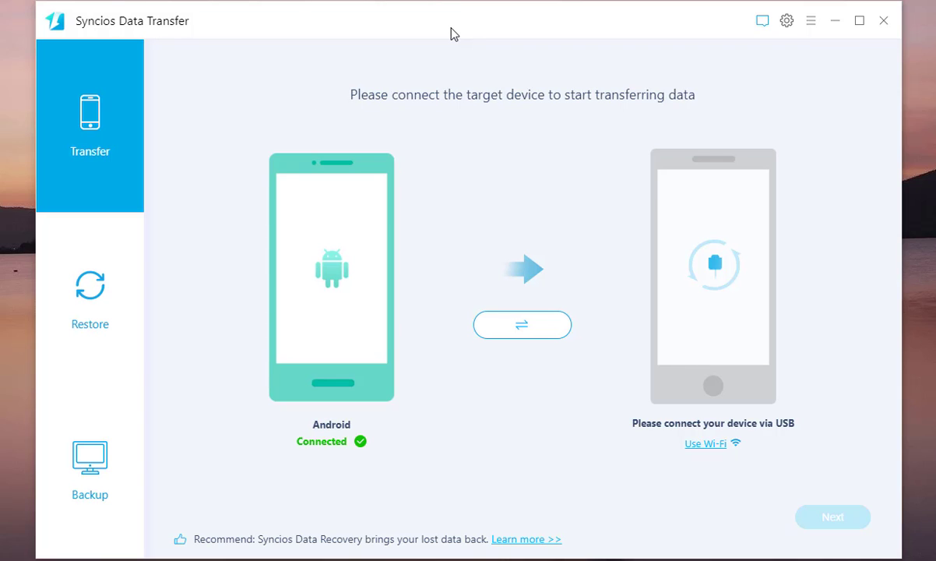
mouse_move(91, 324)
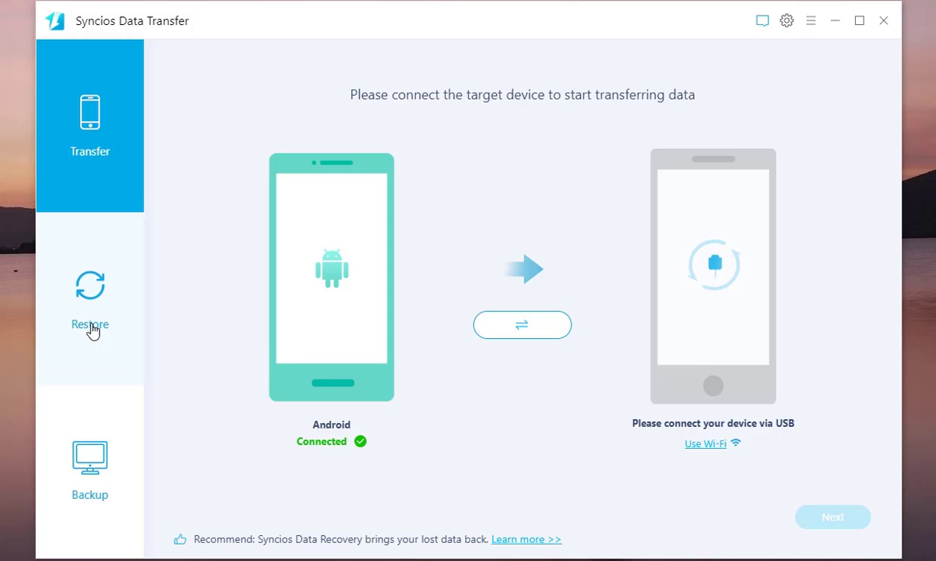
mouse_move(113, 511)
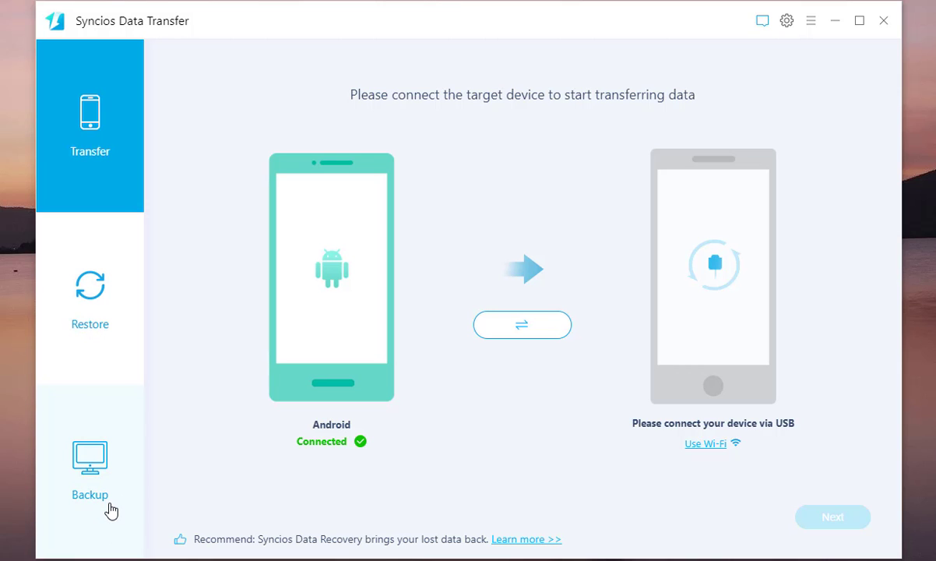
- Choose Backup mode and continue to the list of data categories to back up
left_click(90, 475)
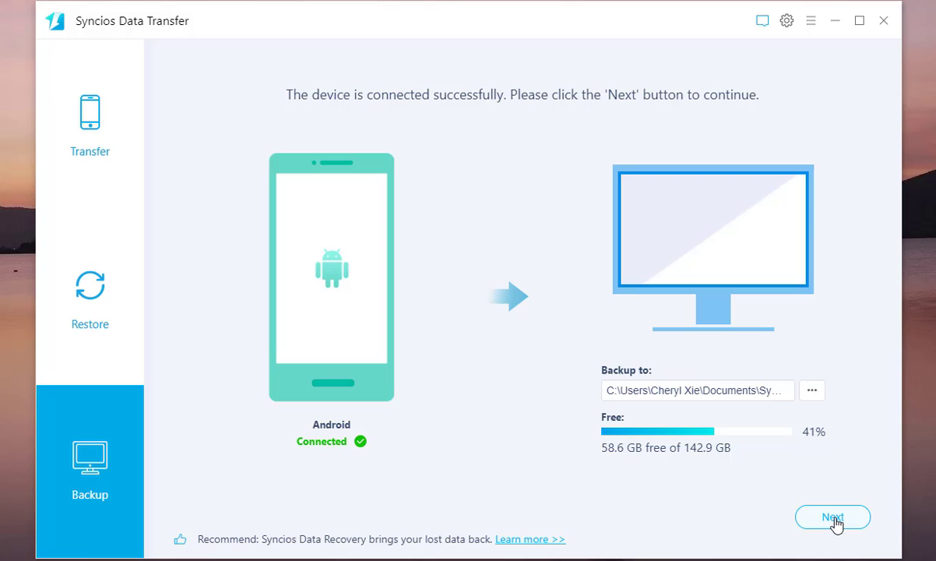
left_click(832, 517)
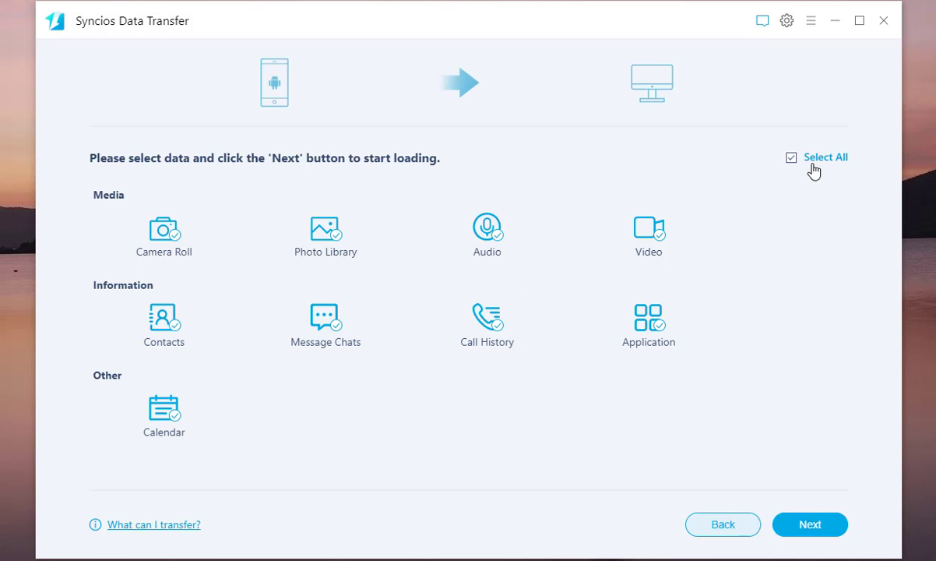
- Back up only Camera Roll (725) and Photo Library (89) to the computer and confirm the transfer
left_click(791, 158)
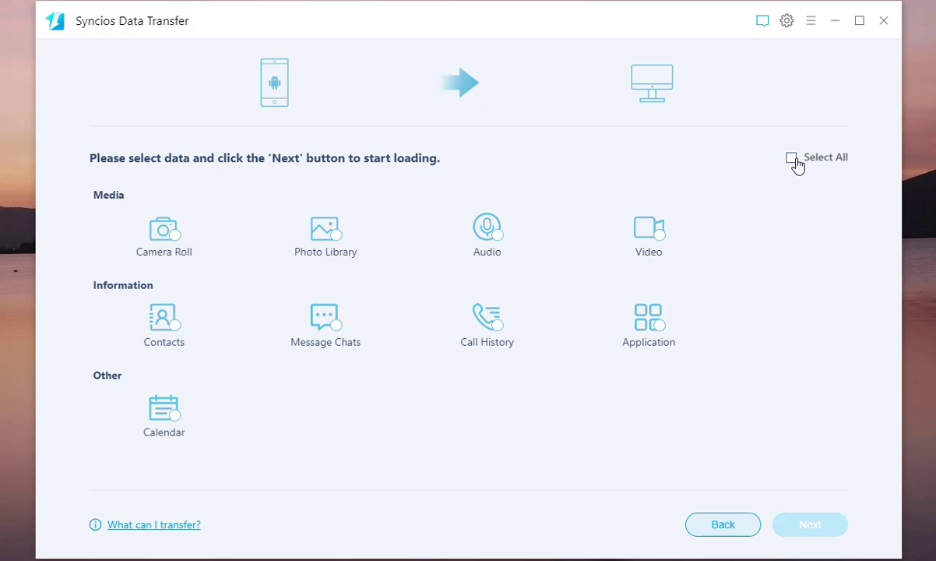
left_click(163, 234)
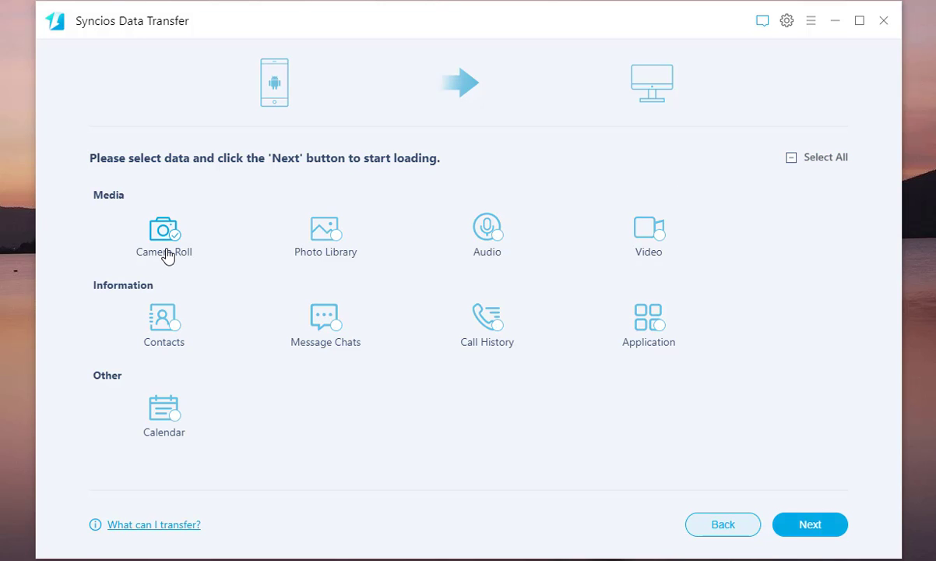
left_click(325, 229)
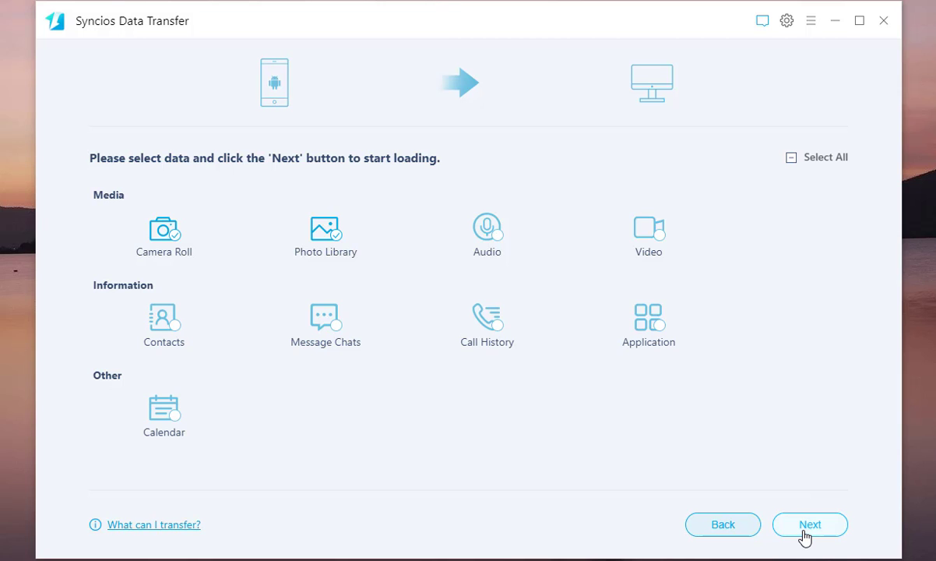
left_click(810, 524)
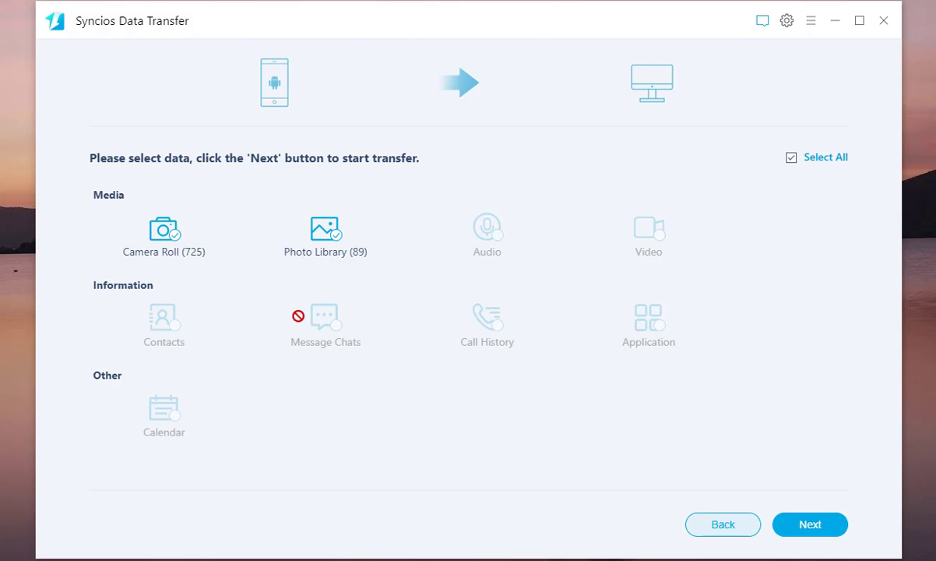
left_click(810, 524)
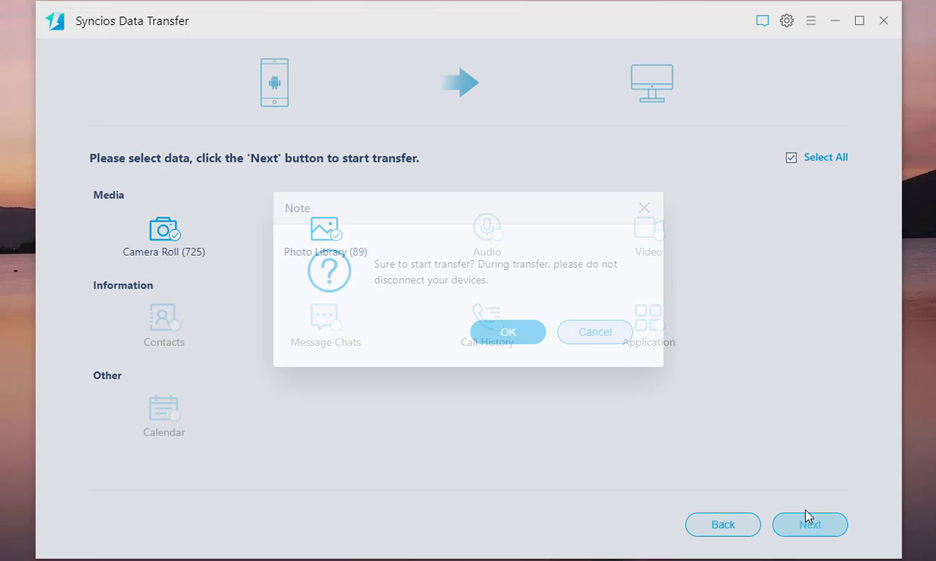
left_click(507, 330)
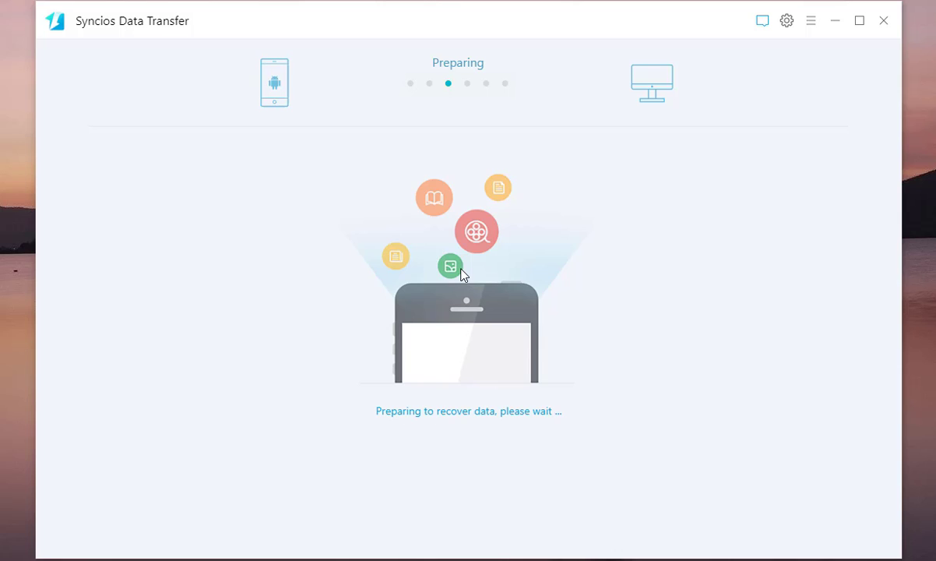